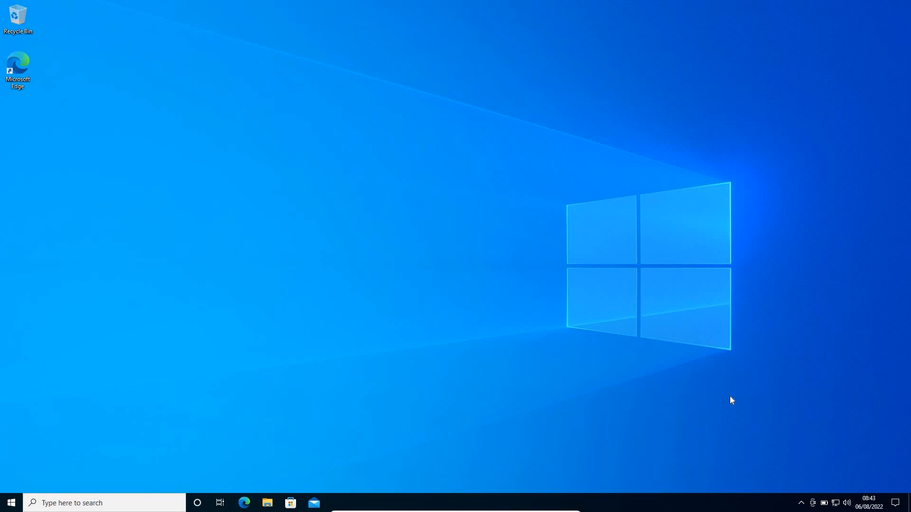
Step: Bring up the Start button's Quick Link menu of system shortcuts
{"action": "right_click", "coordinate": [11, 503]}
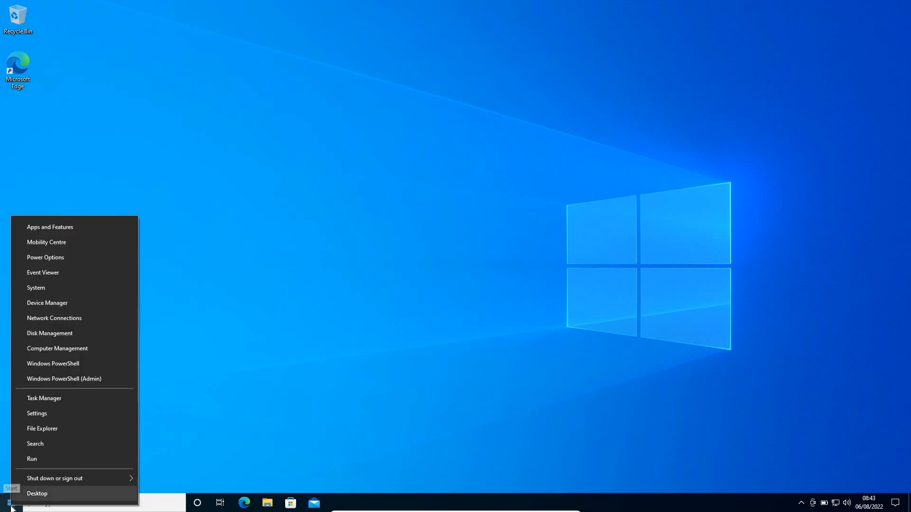
{"action": "mouse_move", "coordinate": [37, 413]}
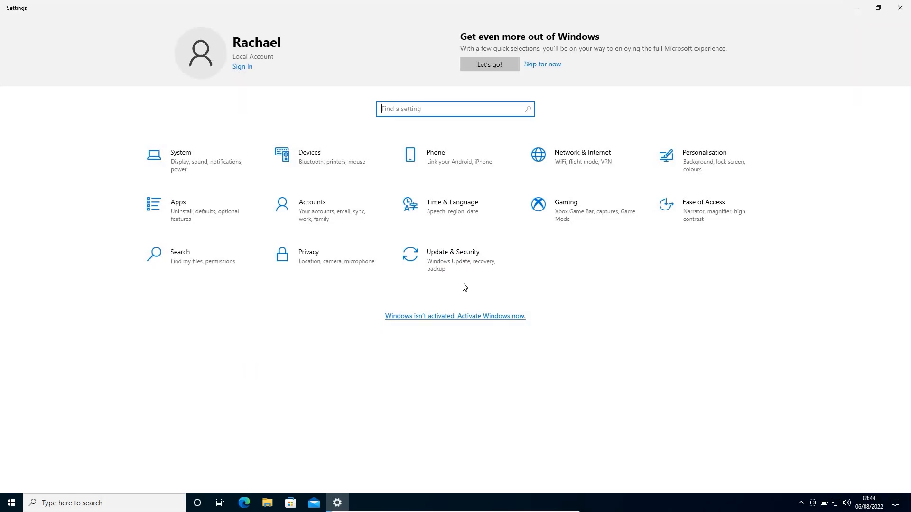
{"action": "mouse_move", "coordinate": [477, 265]}
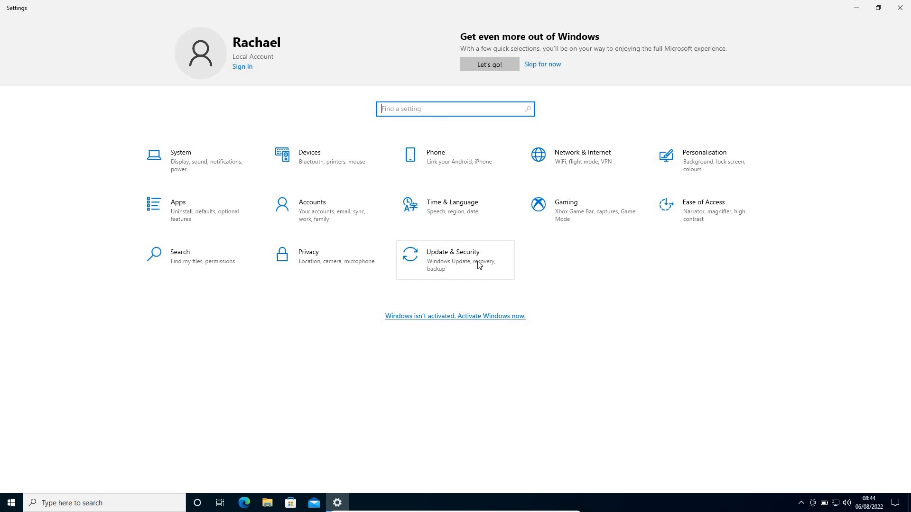
Step: Go to Update & Security and show its Recovery page
{"action": "left_click", "coordinate": [455, 260]}
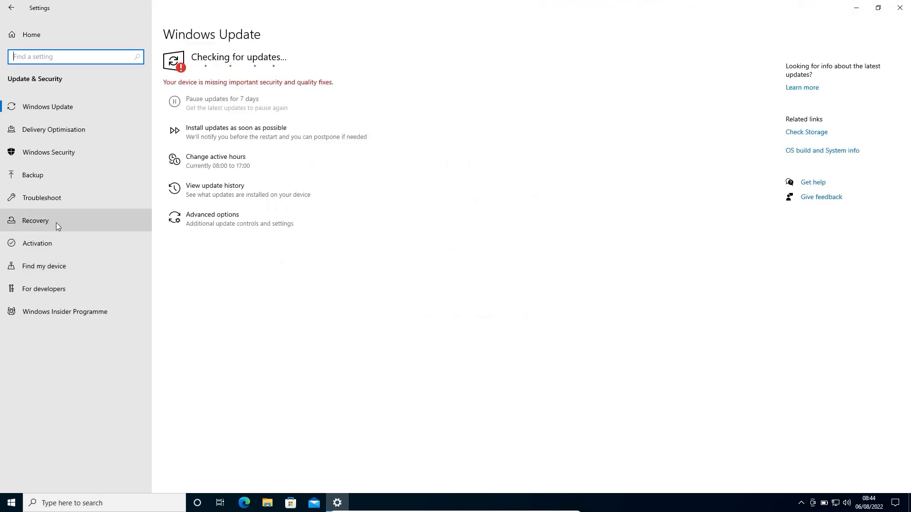
{"action": "left_click", "coordinate": [35, 220]}
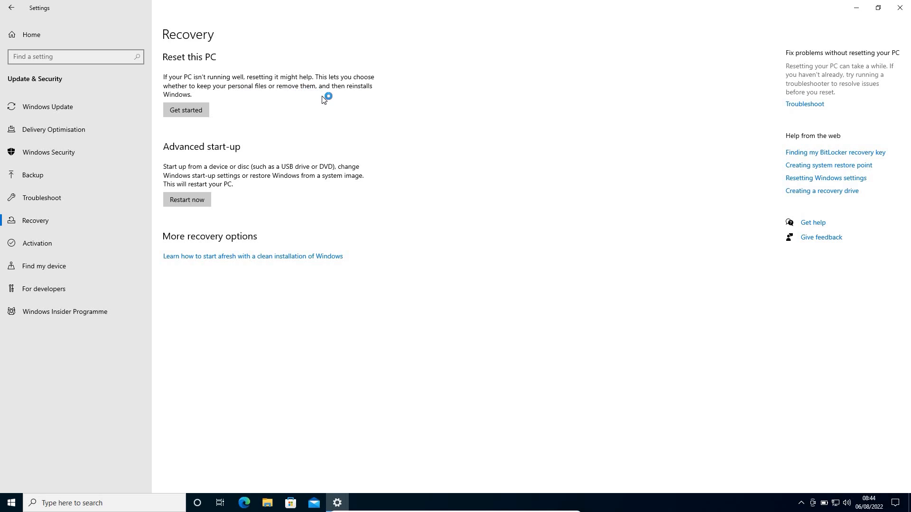
{"action": "mouse_move", "coordinate": [281, 130]}
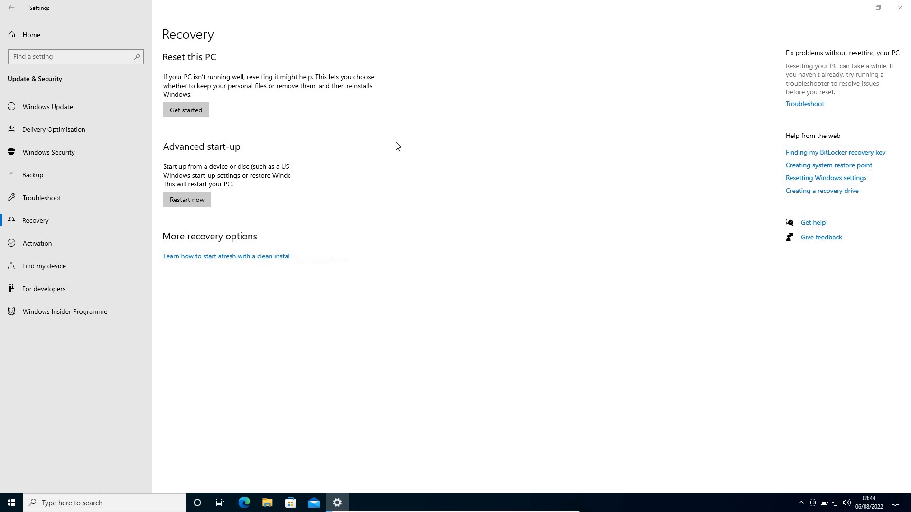
Step: Start the Reset this PC wizard with Get started
{"action": "left_click", "coordinate": [186, 110]}
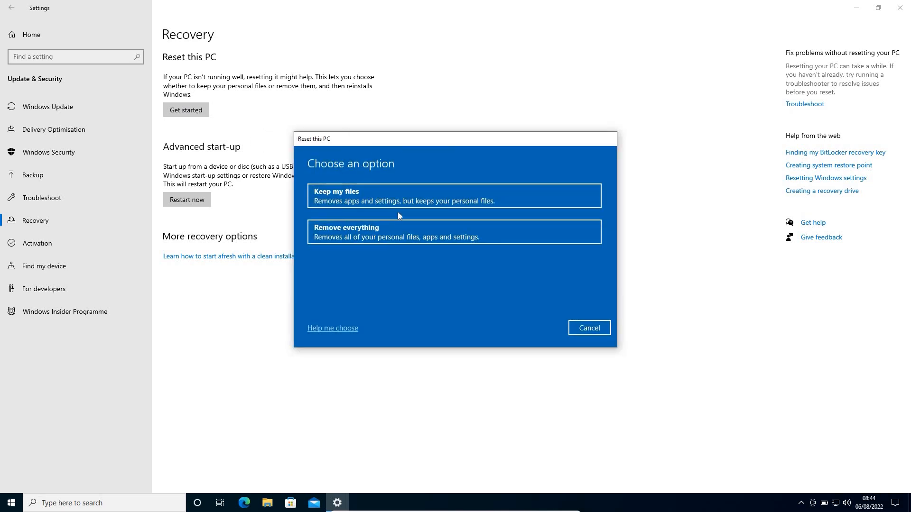
{"action": "mouse_move", "coordinate": [338, 201]}
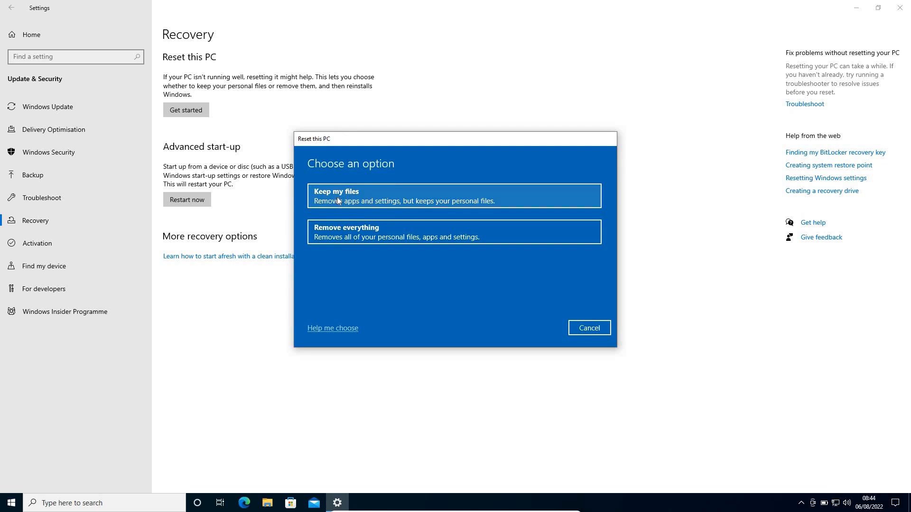
{"action": "mouse_move", "coordinate": [465, 231]}
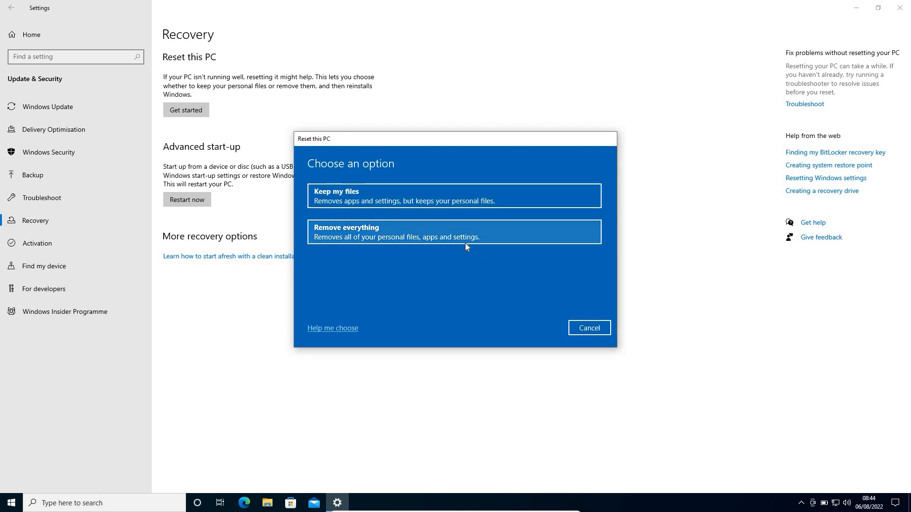
{"action": "mouse_move", "coordinate": [373, 197]}
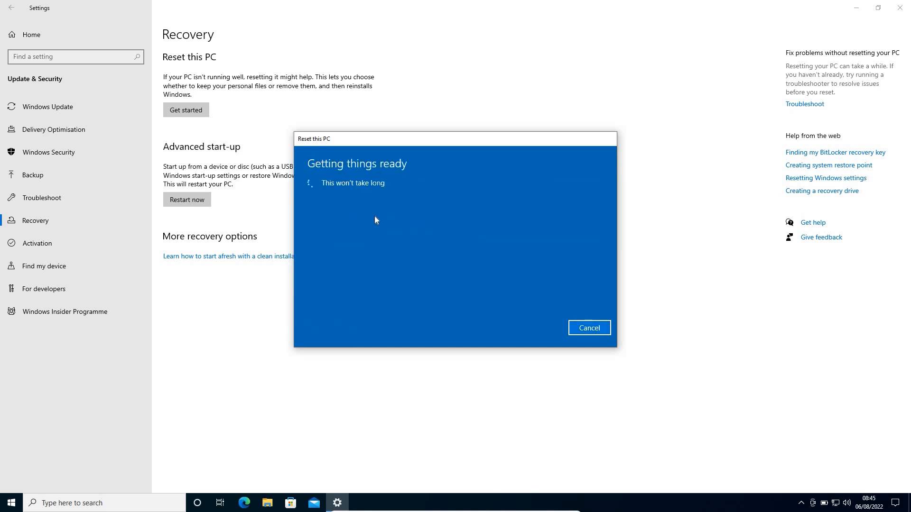
{"action": "mouse_move", "coordinate": [377, 199]}
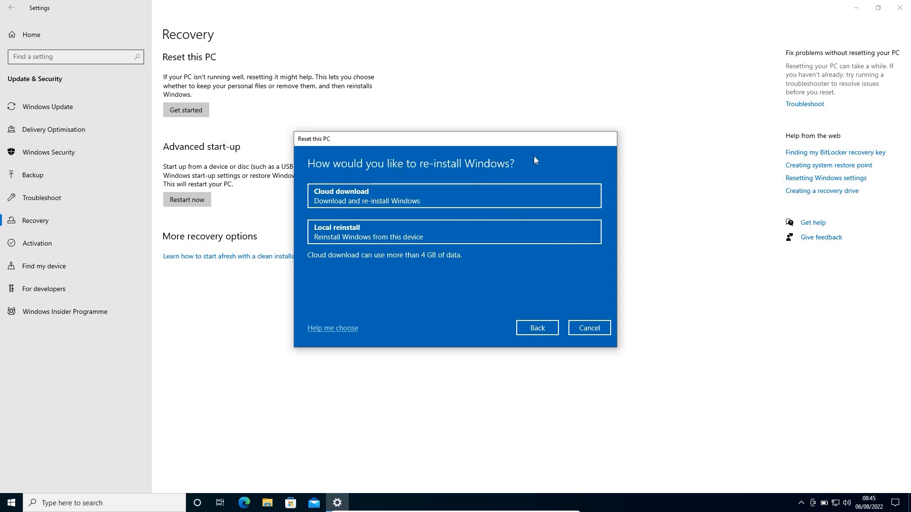
{"action": "mouse_move", "coordinate": [447, 296]}
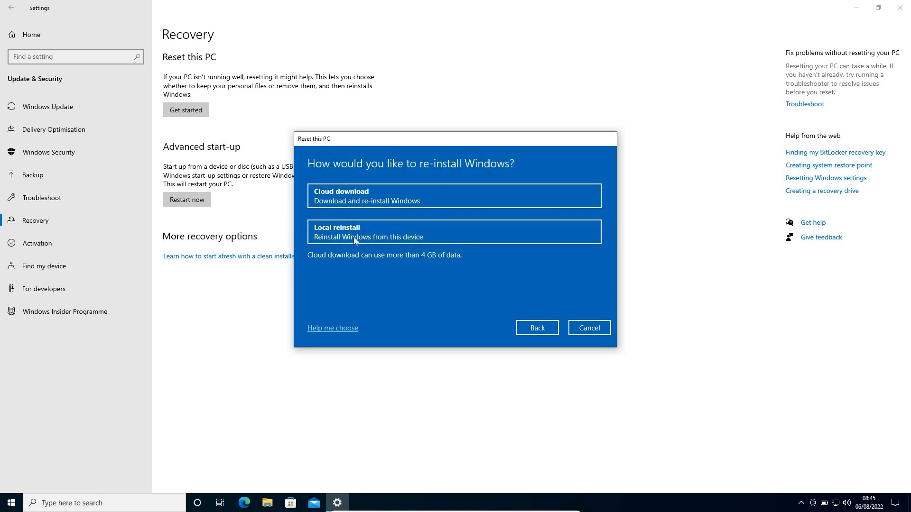
Step: Choose cloud download to reinstall Windows, reaching Additional settings
{"action": "left_click", "coordinate": [454, 195]}
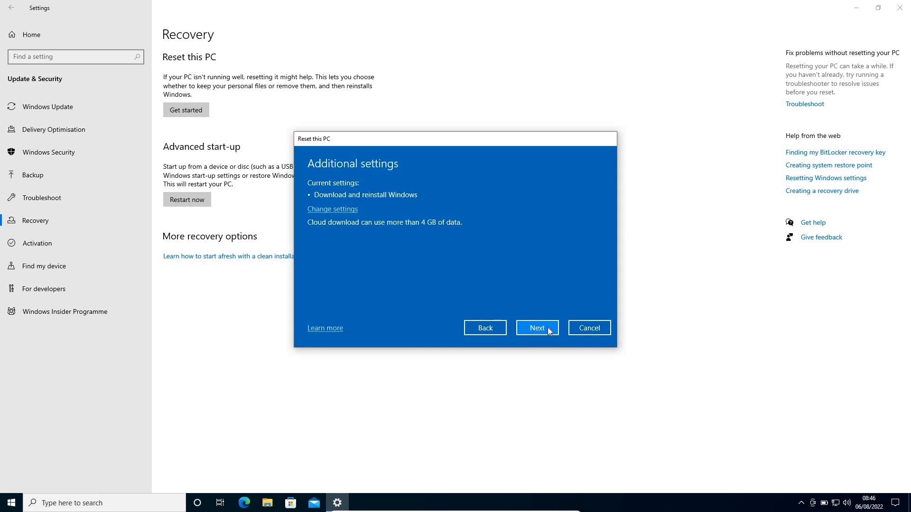
{"action": "left_click", "coordinate": [535, 327]}
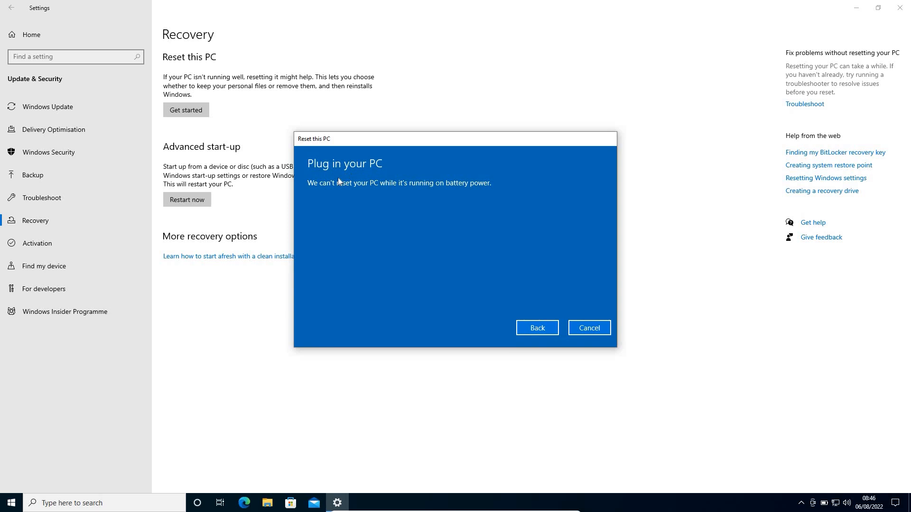
{"action": "mouse_move", "coordinate": [333, 228]}
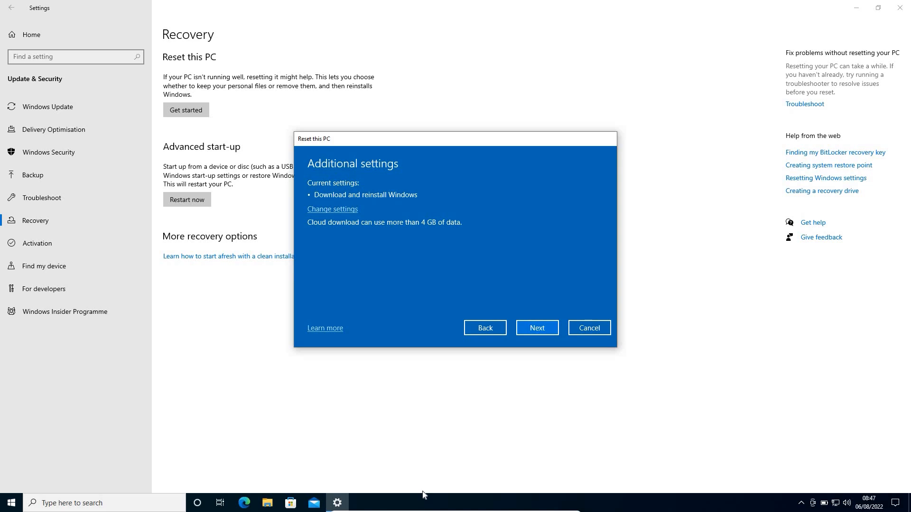
Step: Close the reset wizard and Settings, returning to the desktop
{"action": "left_click", "coordinate": [588, 327]}
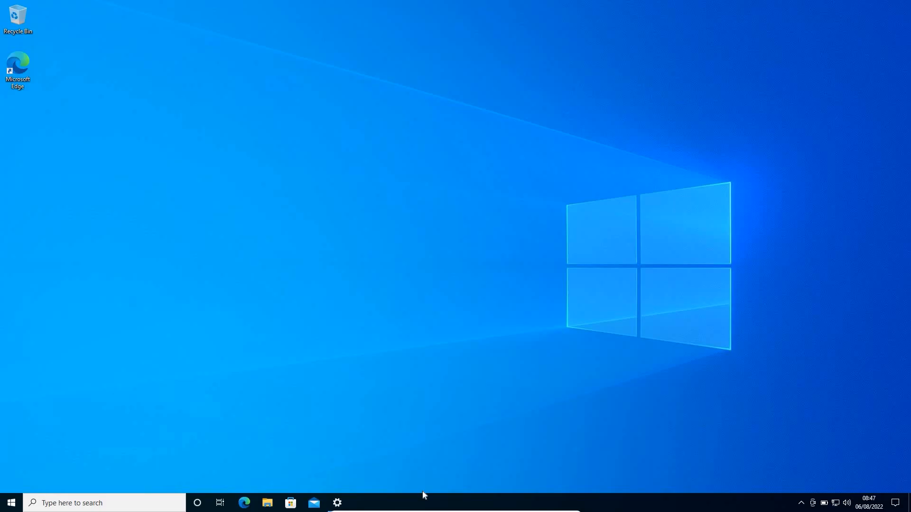
{"action": "mouse_move", "coordinate": [358, 271]}
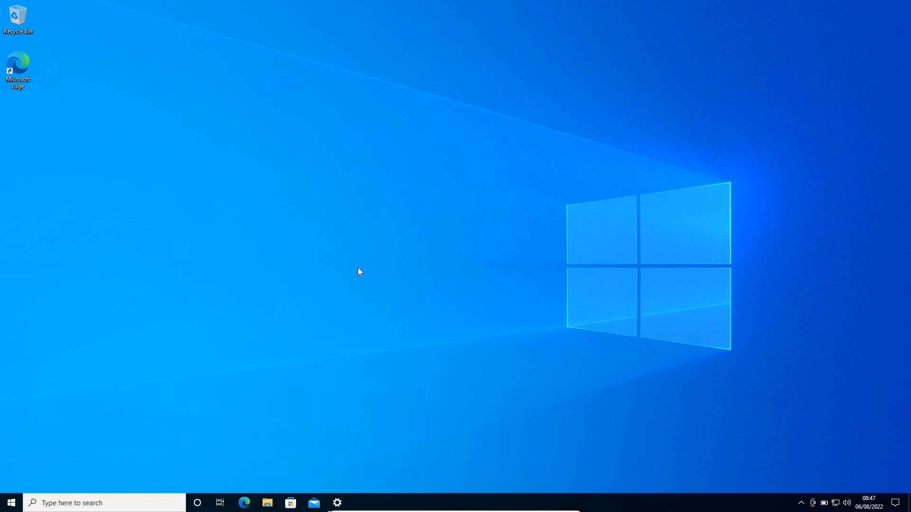